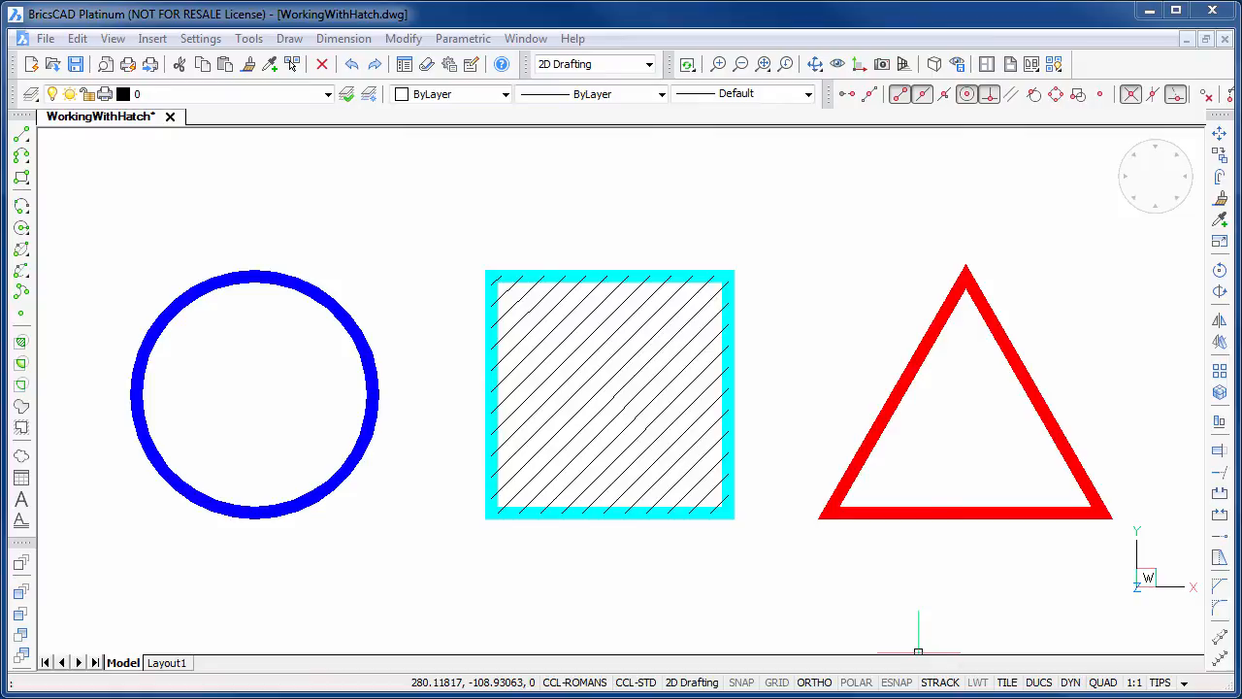
{"action": "mouse_move", "coordinate": [596, 264]}
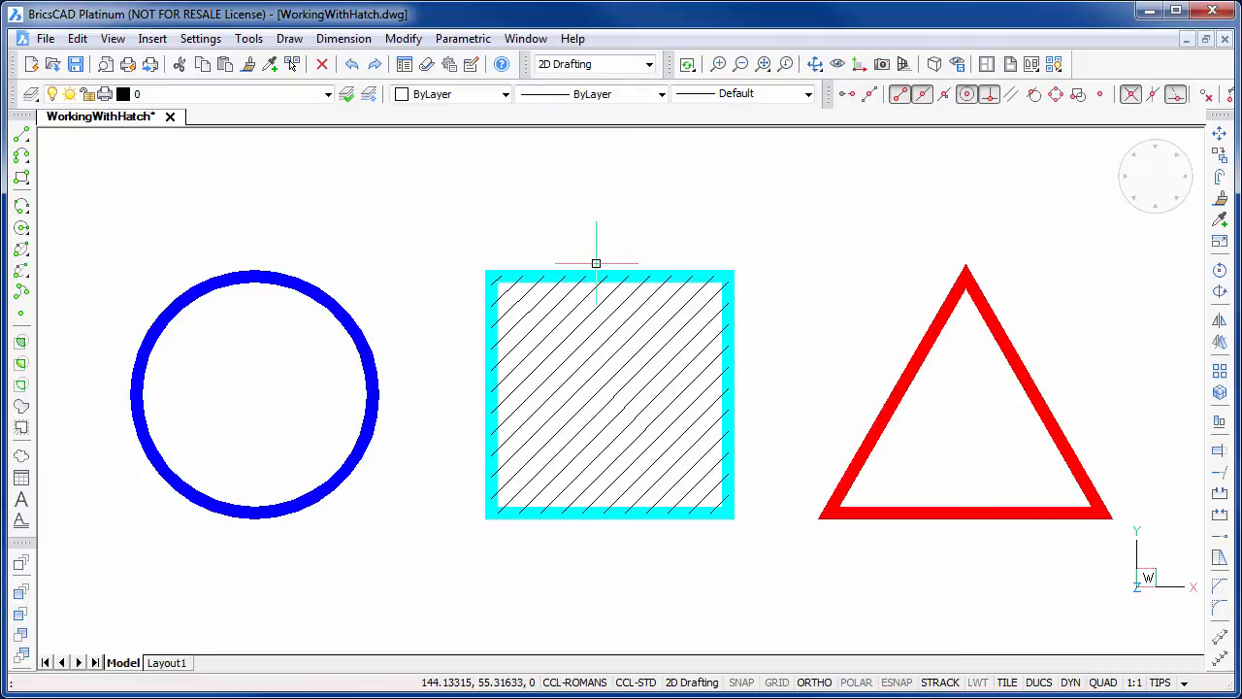
{"action": "mouse_move", "coordinate": [606, 260]}
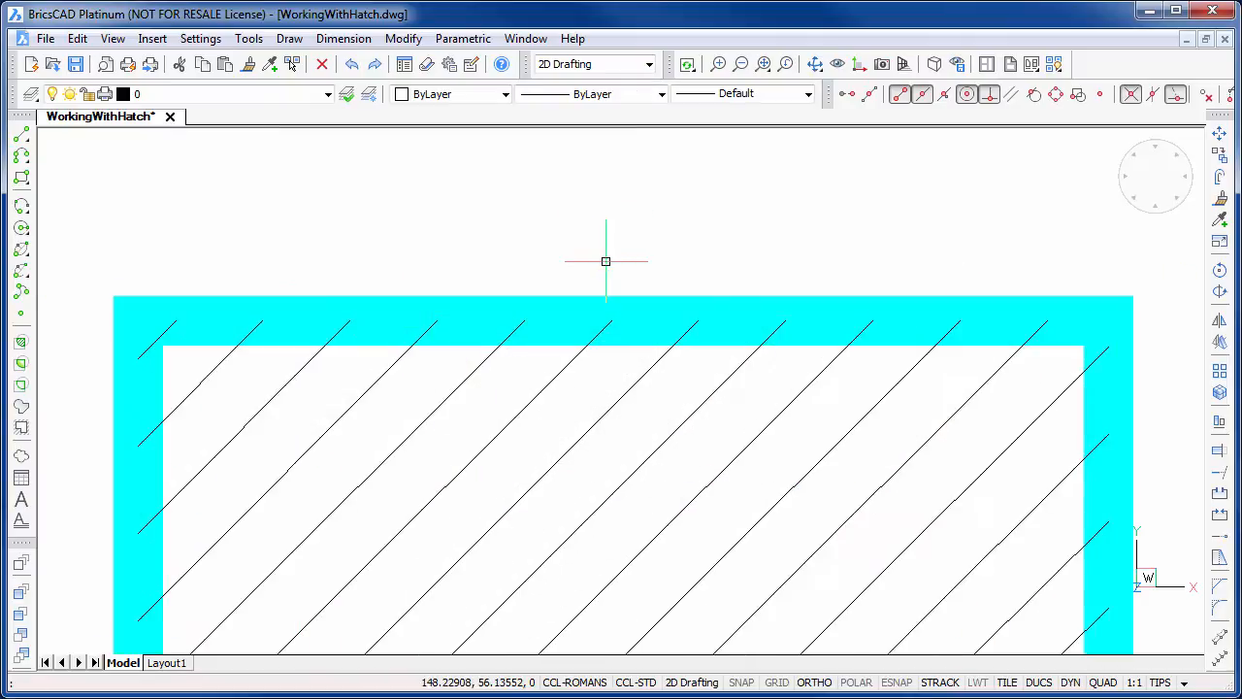
{"action": "mouse_move", "coordinate": [653, 318]}
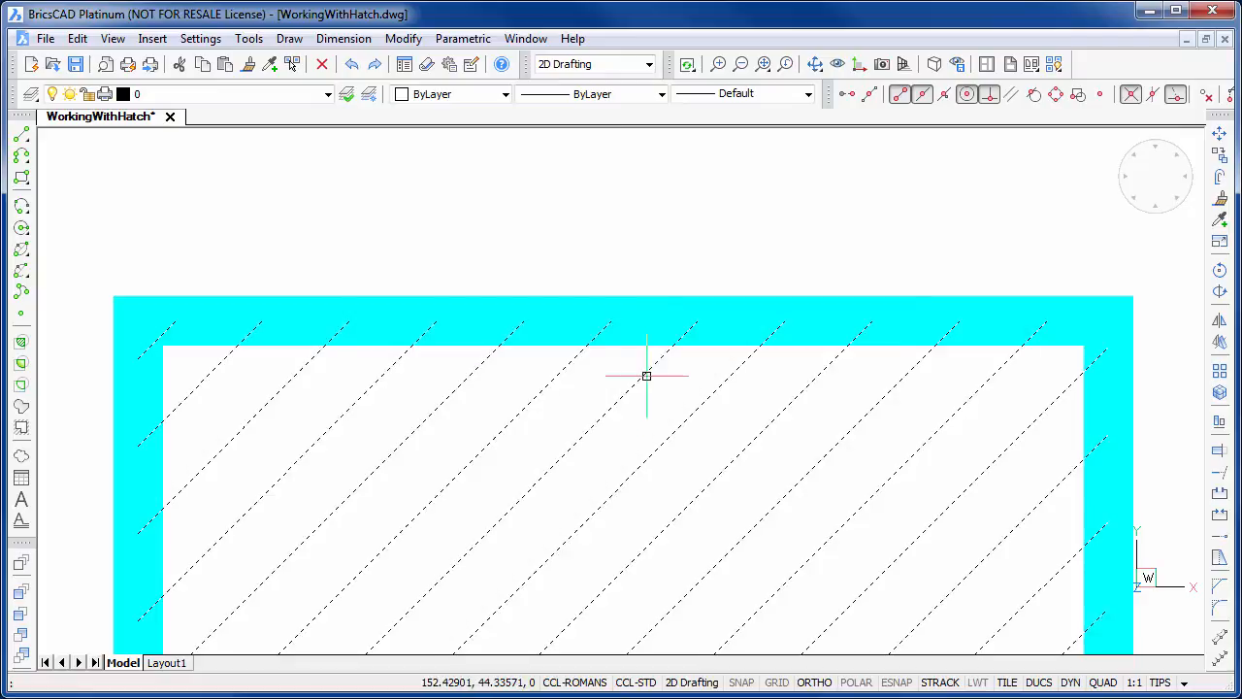
Select the square's diagonal hatch and send it behind its thick cyan boundary.
{"action": "left_click", "coordinate": [645, 377]}
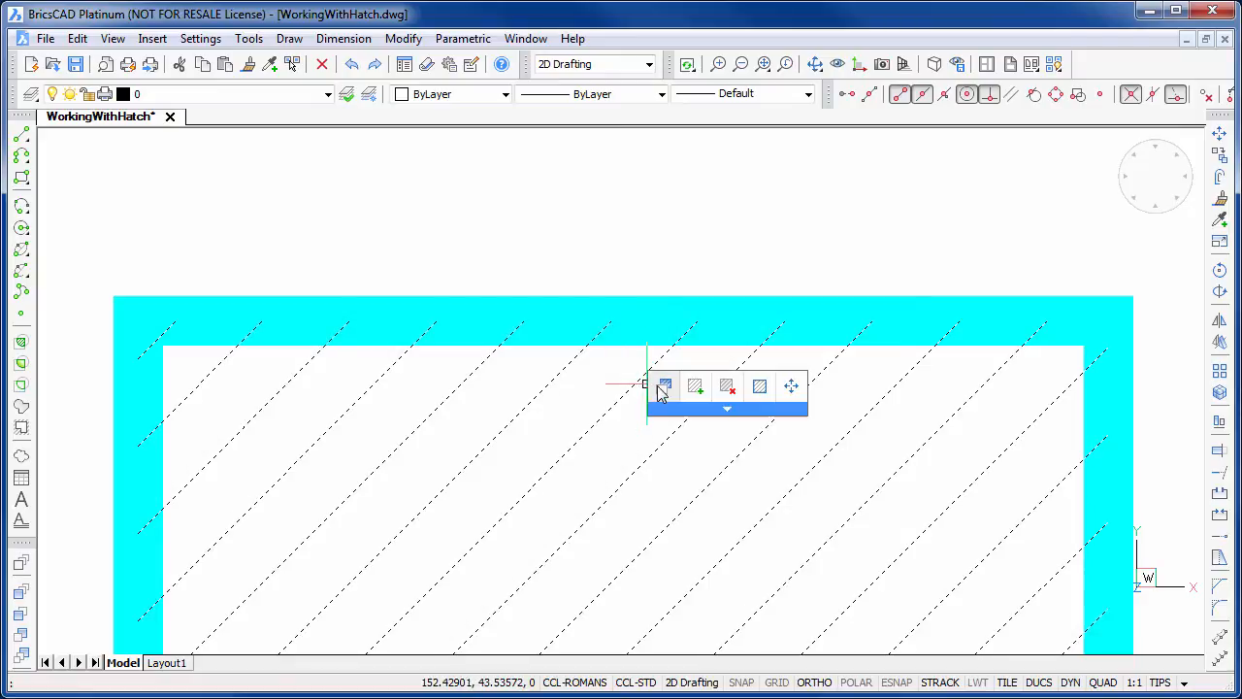
{"action": "left_click", "coordinate": [726, 408]}
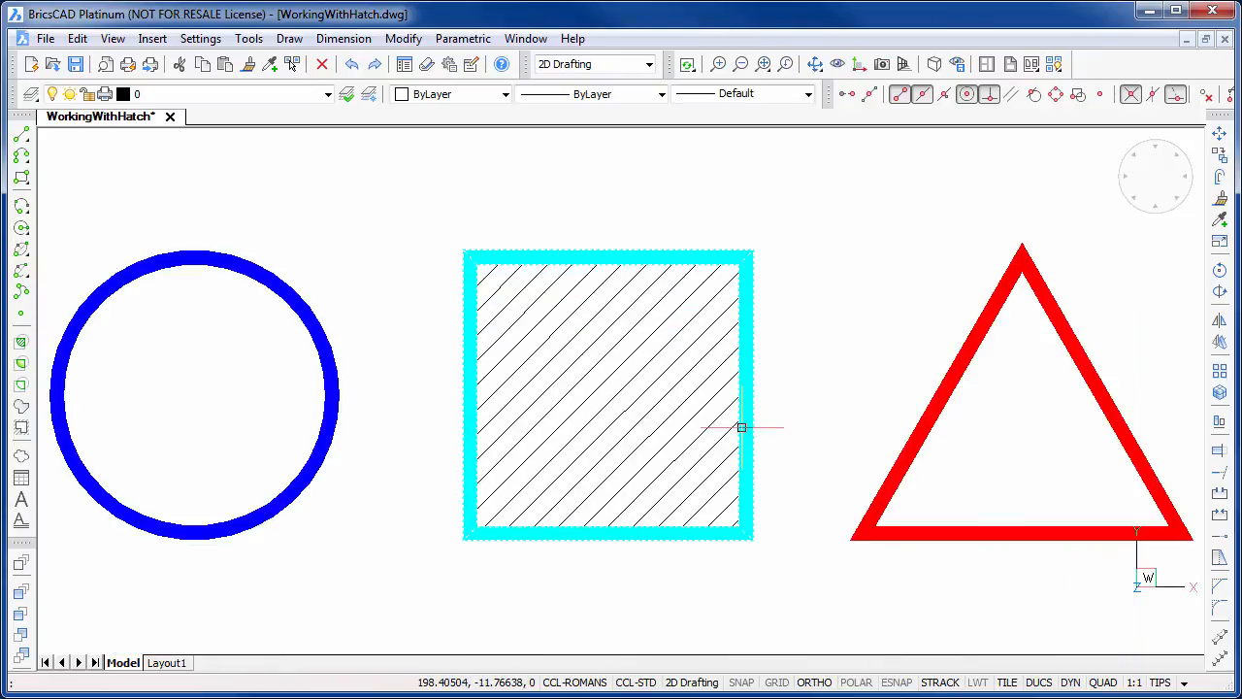
{"action": "mouse_move", "coordinate": [858, 364]}
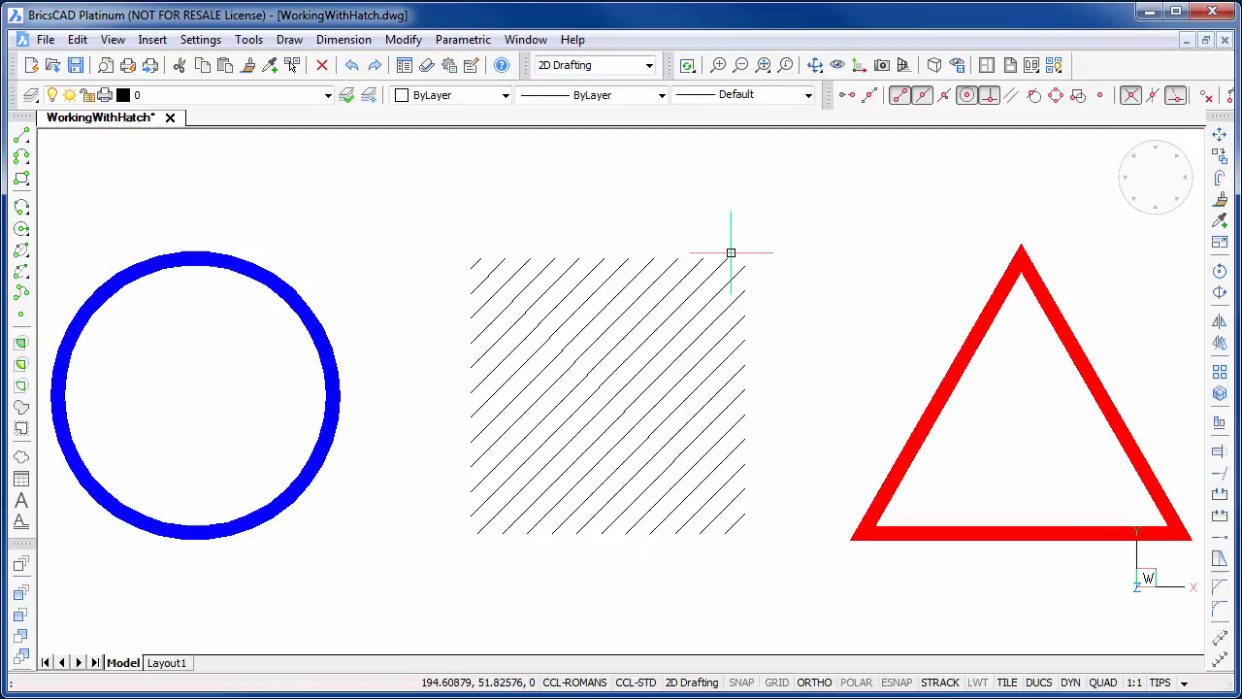
{"action": "mouse_move", "coordinate": [792, 237]}
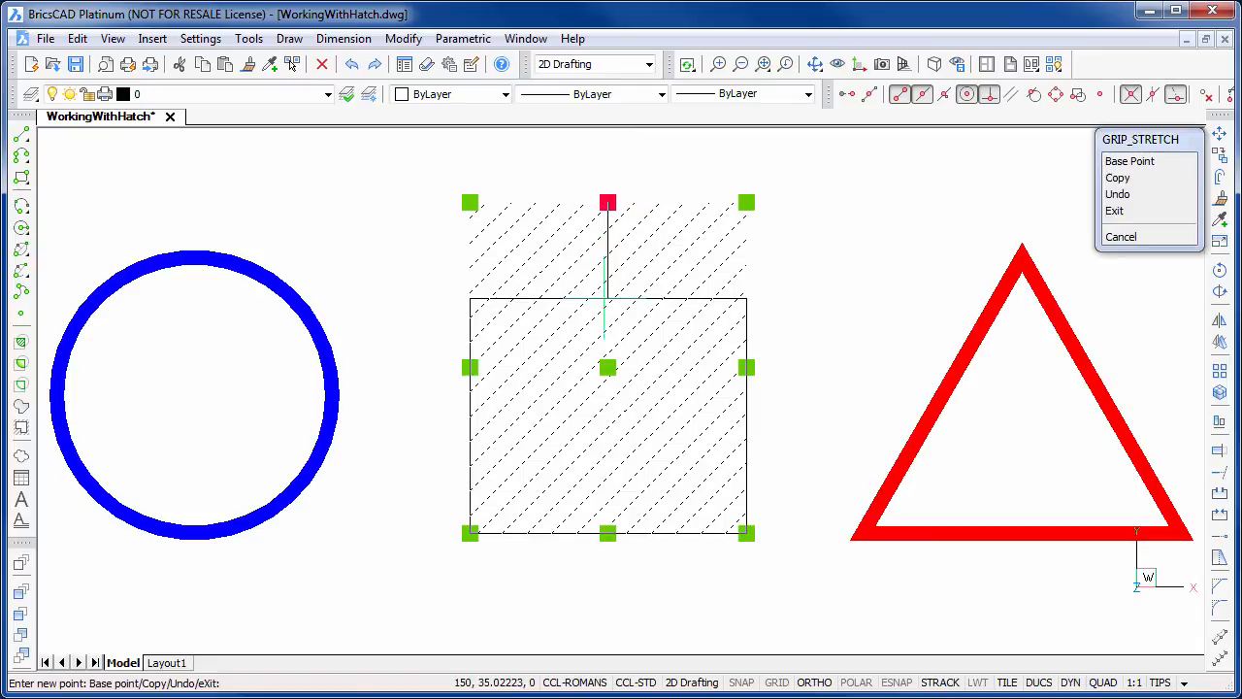
Try stretching the square hatch's top edge upward by its grip.
{"action": "left_click_drag", "start_coordinate": [608, 204], "coordinate": [608, 341]}
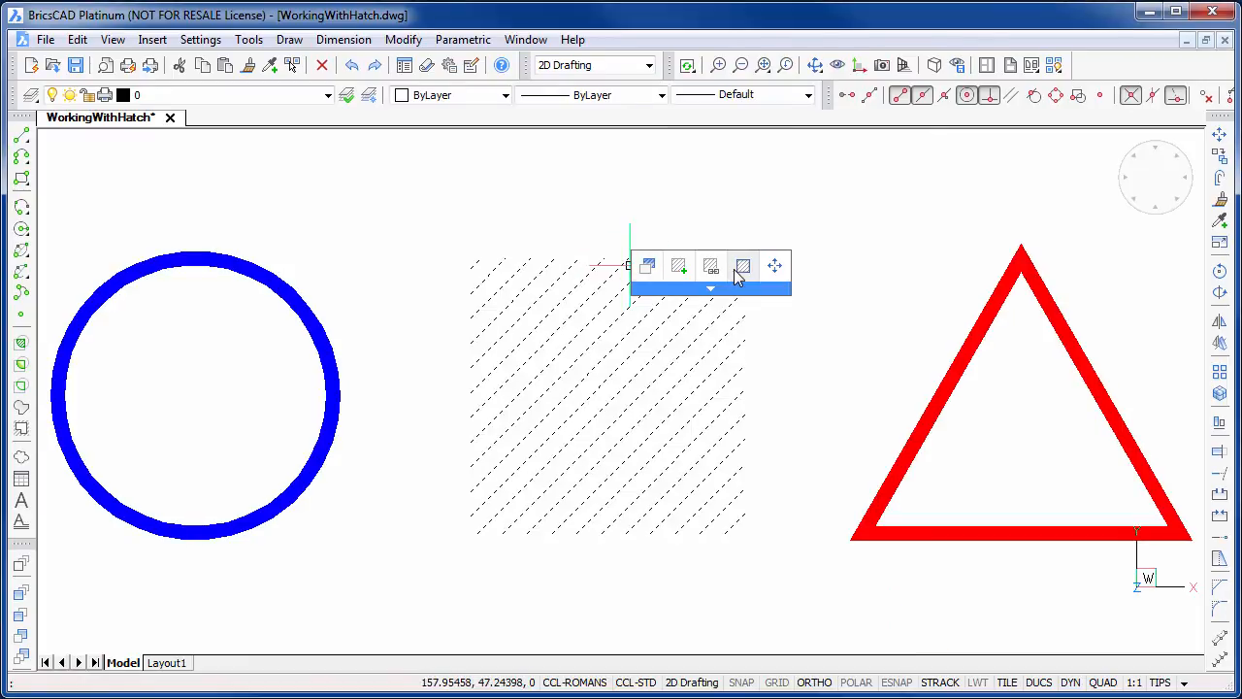
{"action": "mouse_move", "coordinate": [745, 276]}
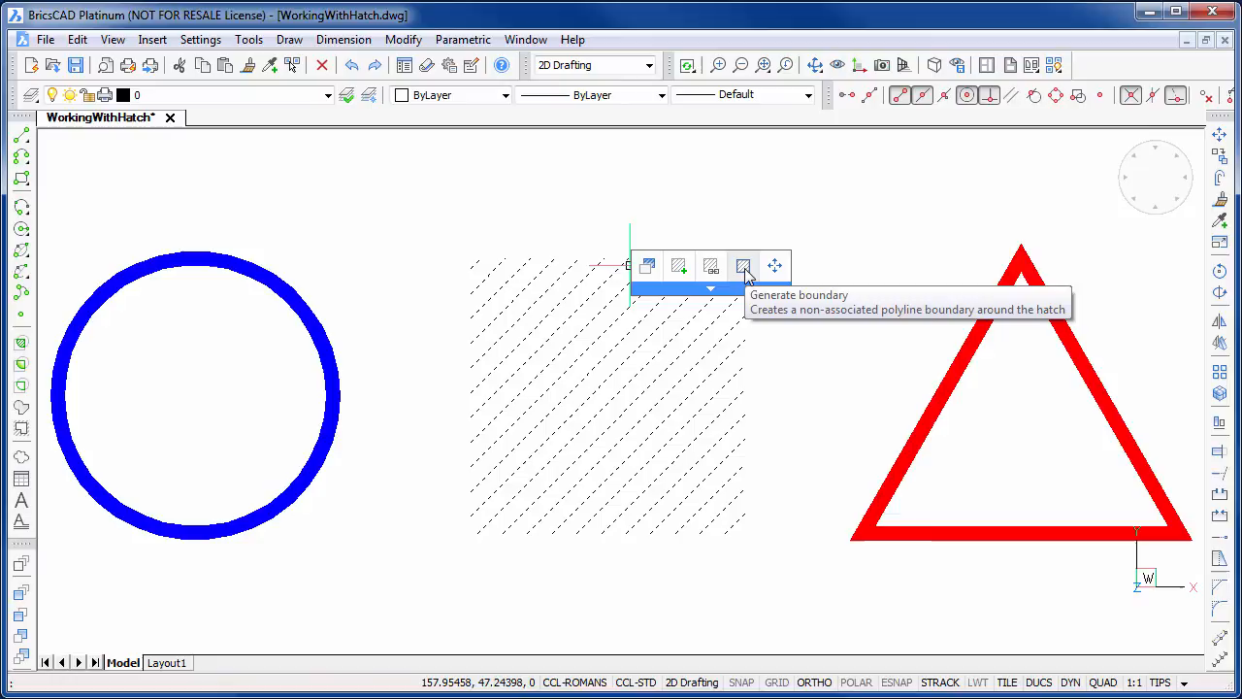
Generate a thin boundary around the hatch and stretch its top edge upward, leaving the hatch in place.
{"action": "left_click", "coordinate": [746, 264]}
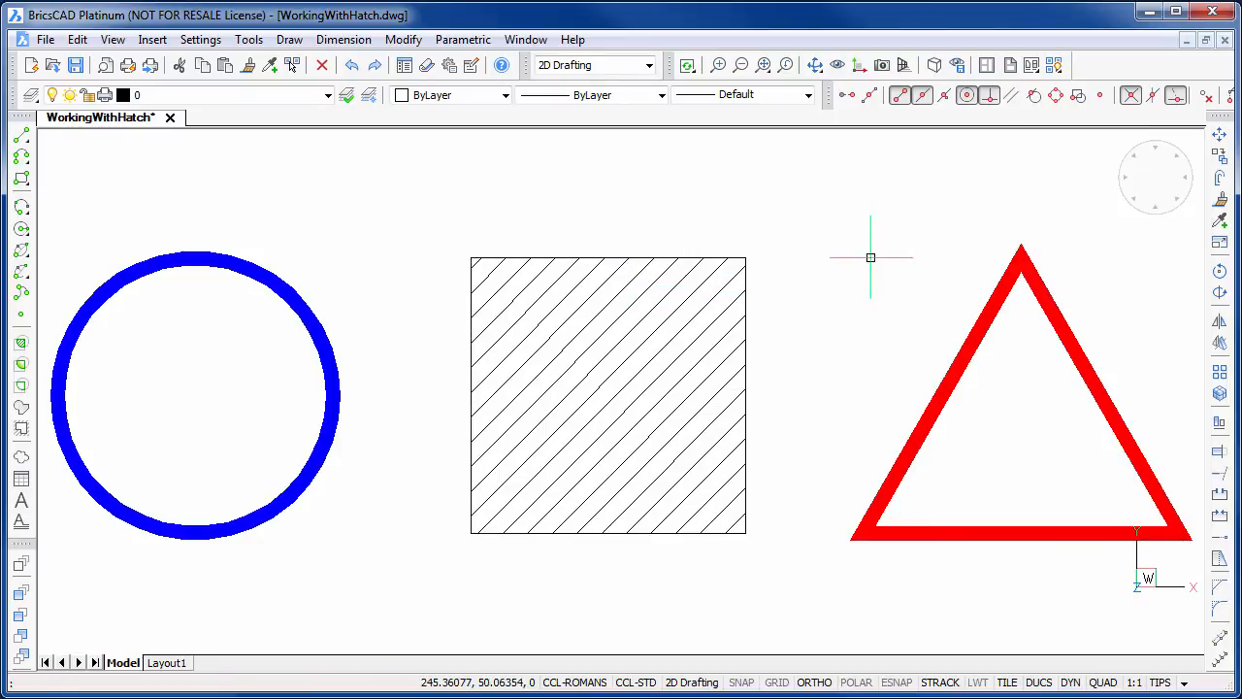
{"action": "left_click", "coordinate": [607, 396]}
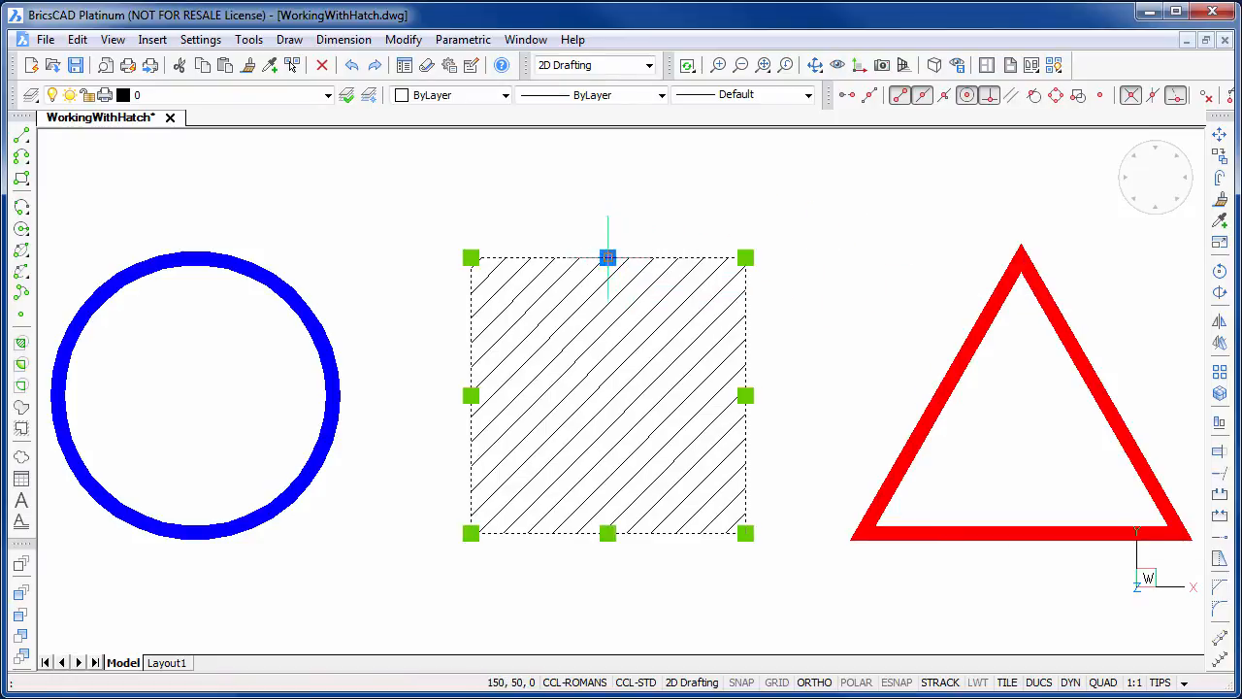
{"action": "left_click_drag", "start_coordinate": [608, 258], "coordinate": [609, 202]}
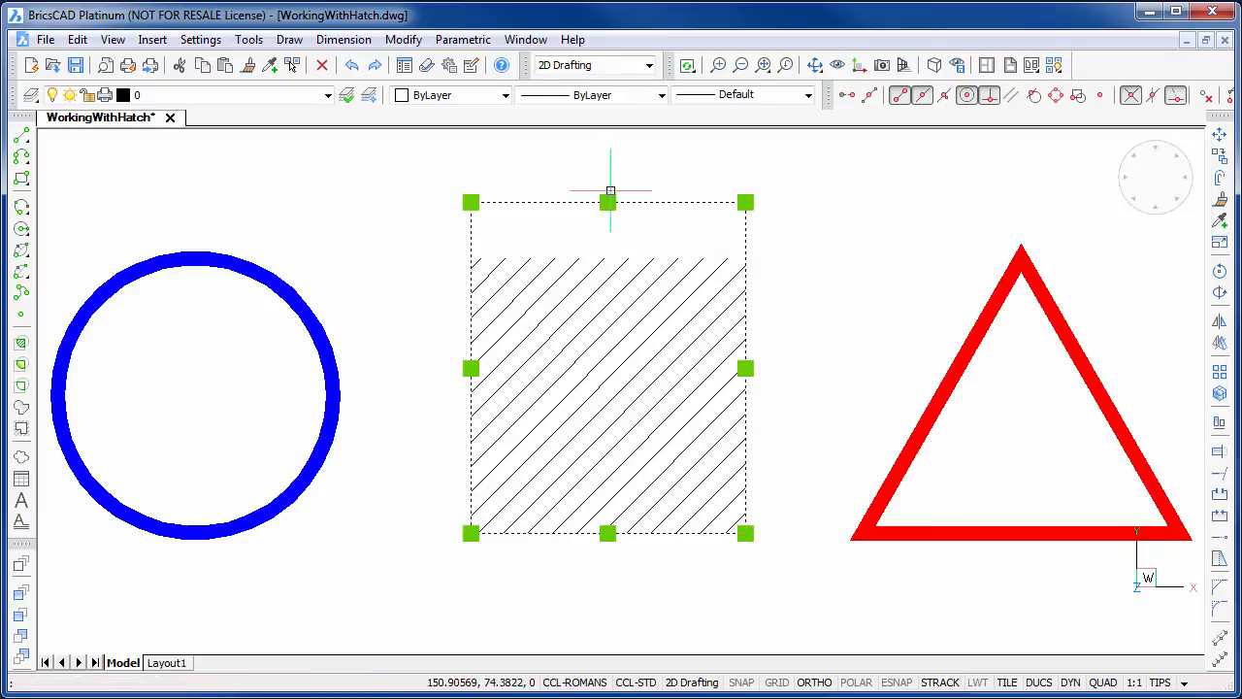
{"action": "left_click", "coordinate": [608, 202]}
{"action": "type", "text": "hpassoc"}
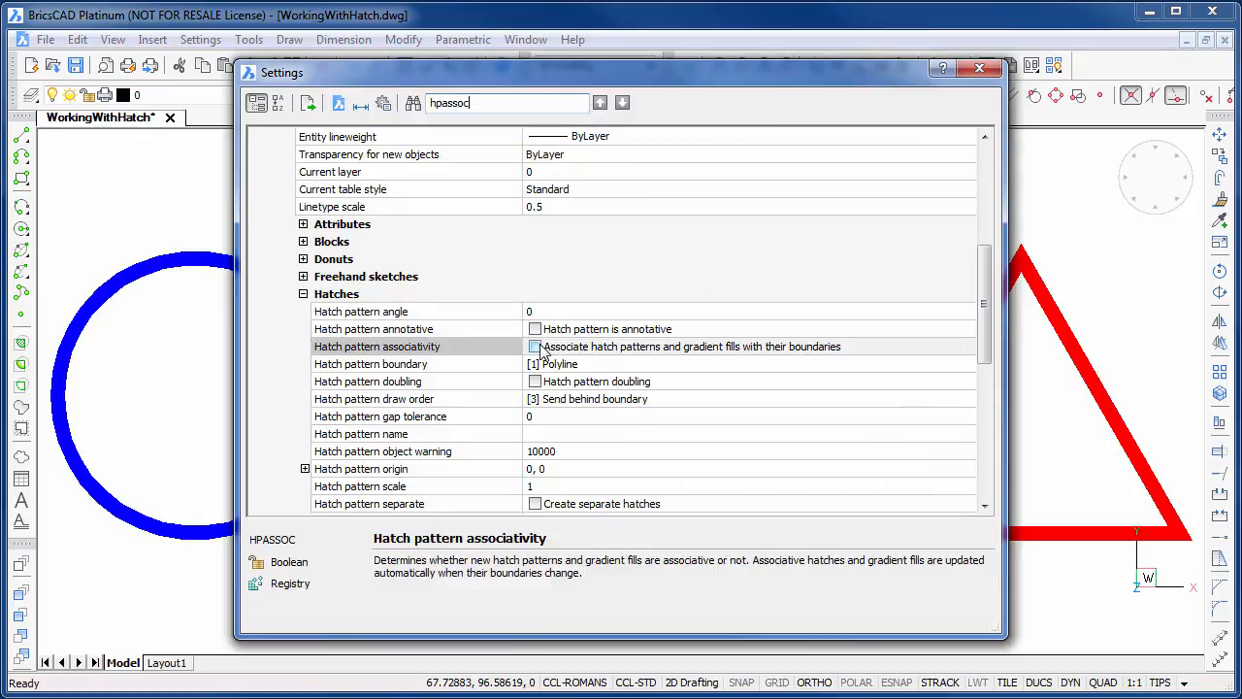
Switch on Hatch pattern associativity (hpassoc) and close the Settings dialog.
{"action": "left_click", "coordinate": [533, 346]}
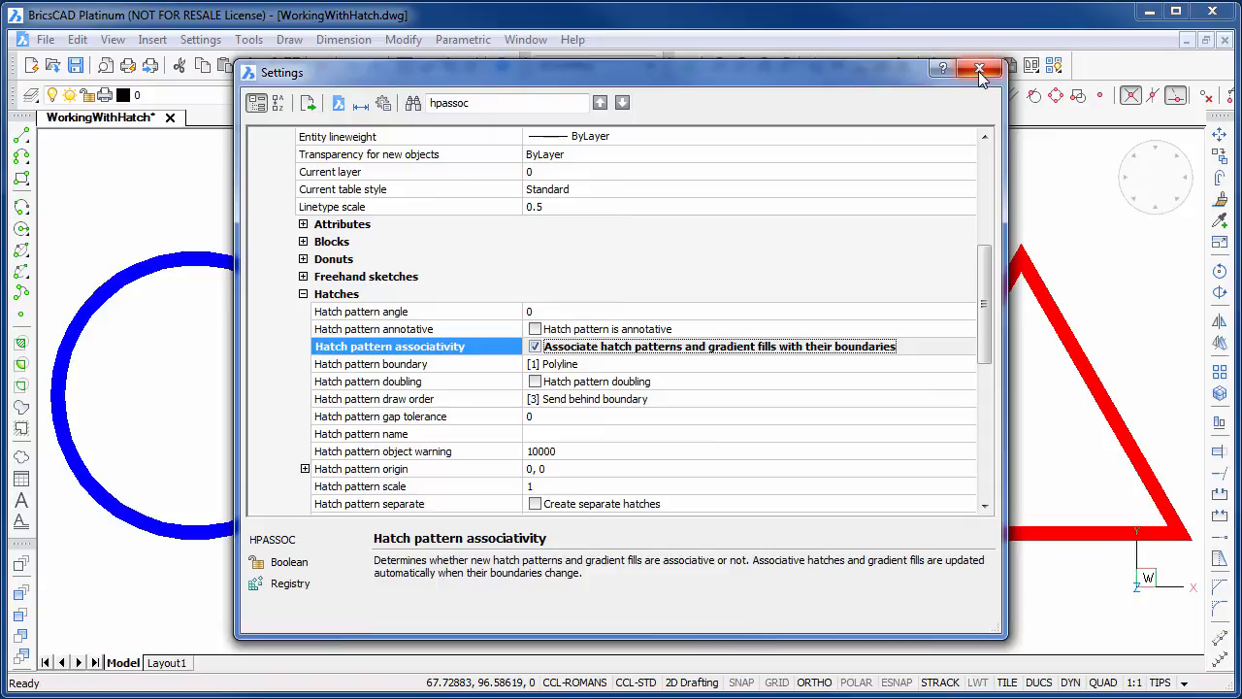
{"action": "left_click", "coordinate": [978, 66]}
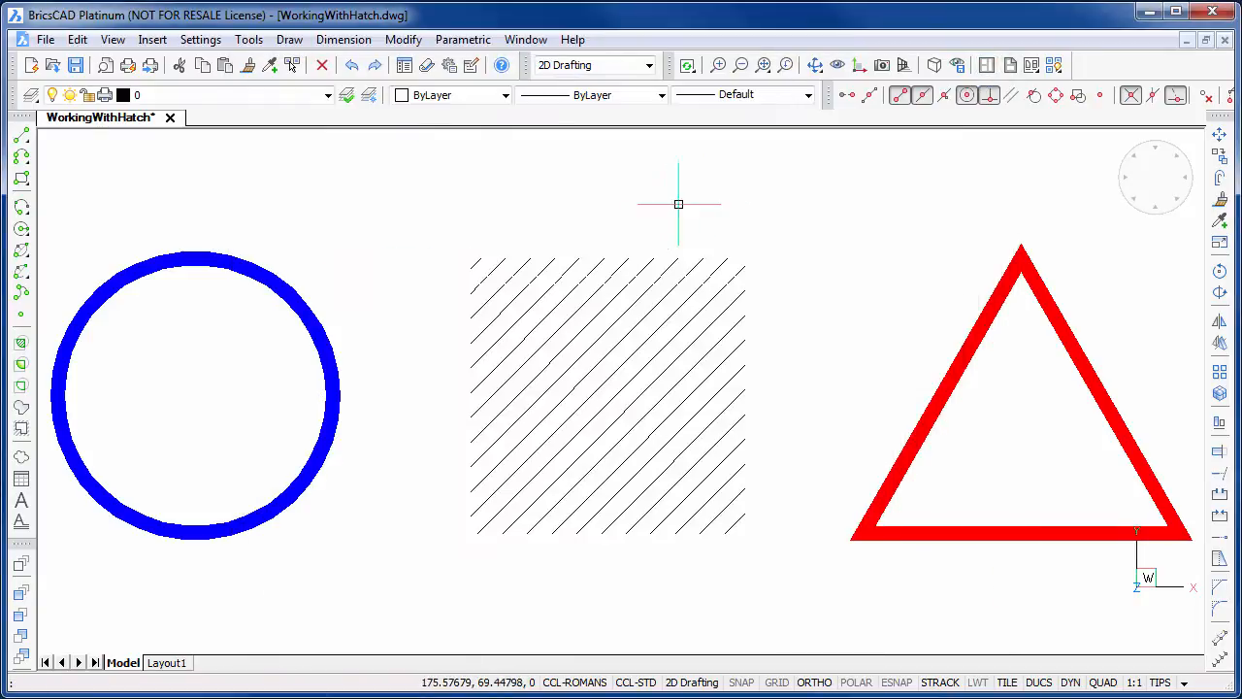
Generate an associated boundary around the square hatch.
{"action": "left_click", "coordinate": [629, 272]}
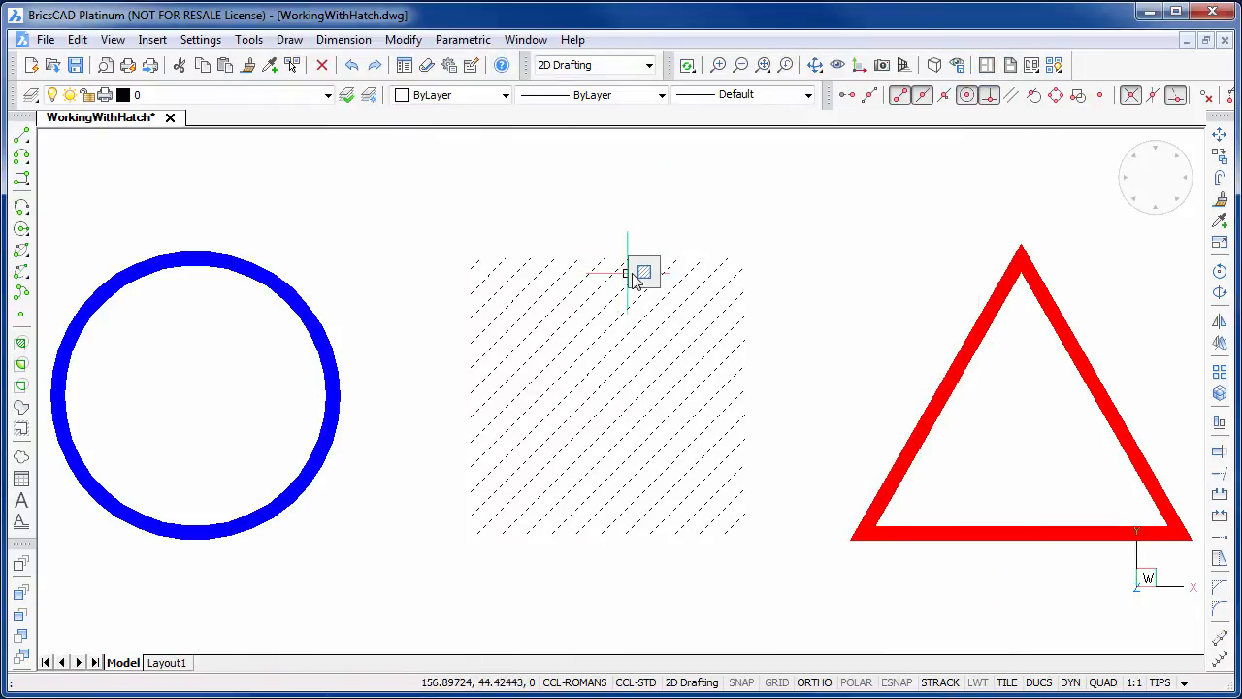
{"action": "left_click", "coordinate": [644, 272]}
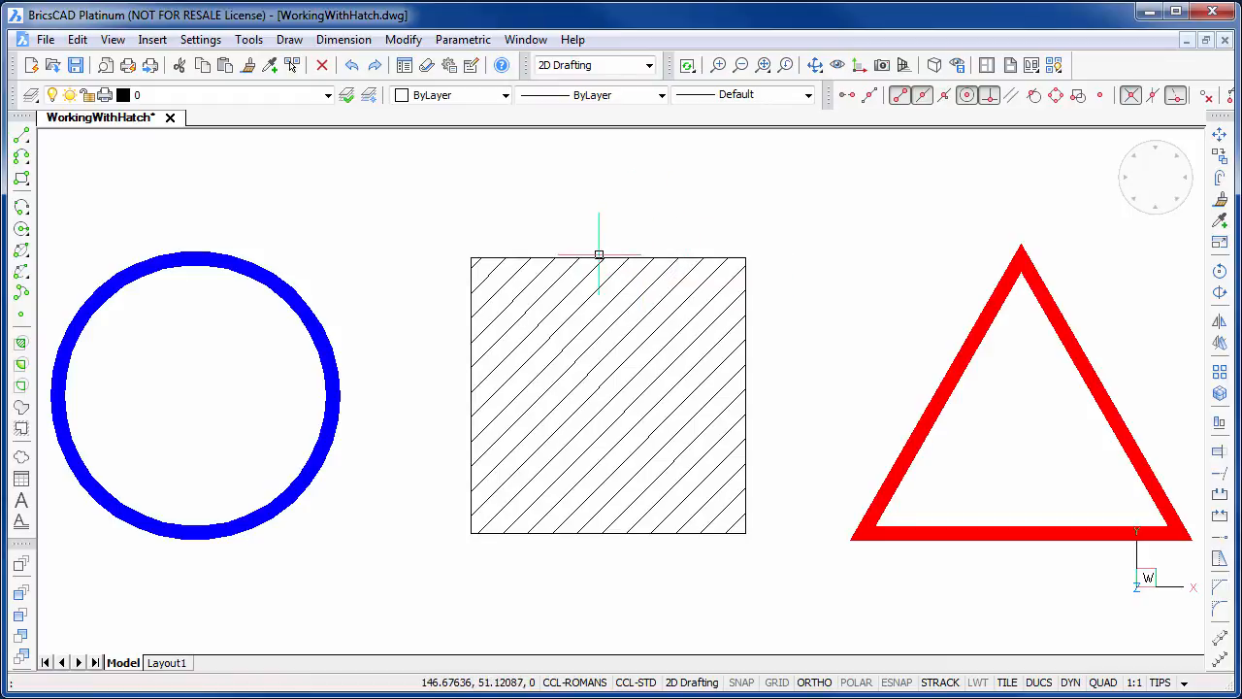
Stretch the square taller and wider to the left so the hatch grows with it.
{"action": "left_click", "coordinate": [607, 397]}
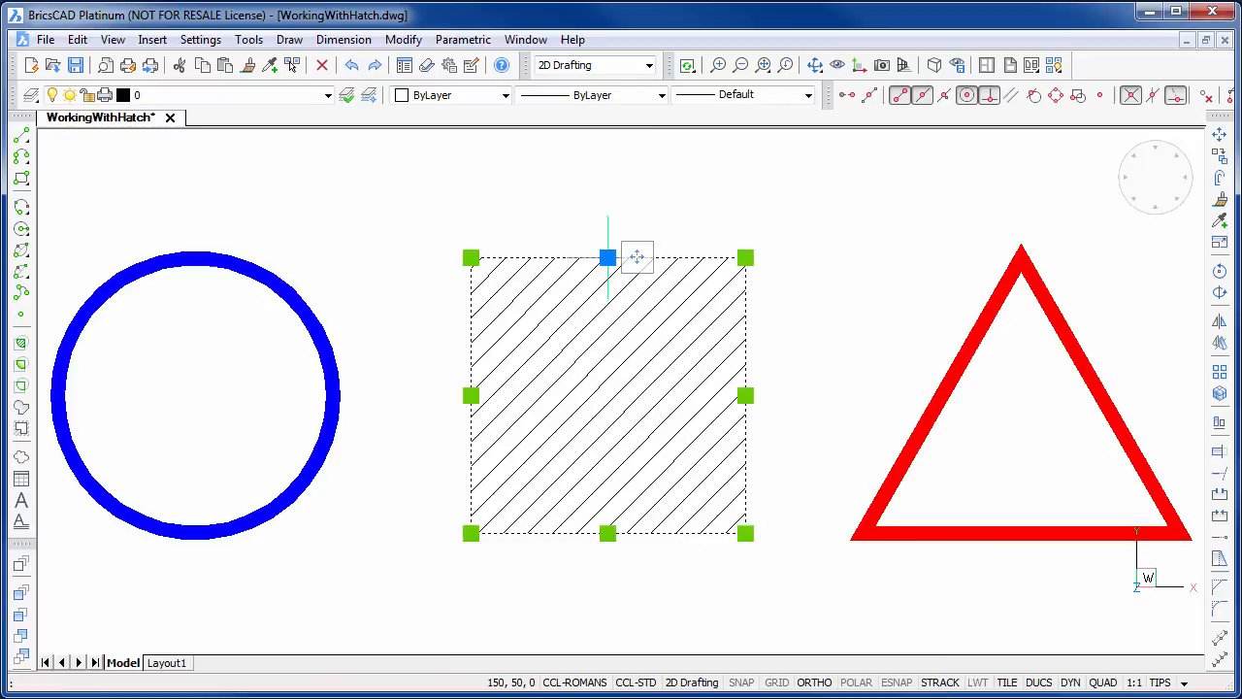
{"action": "left_click", "coordinate": [606, 256]}
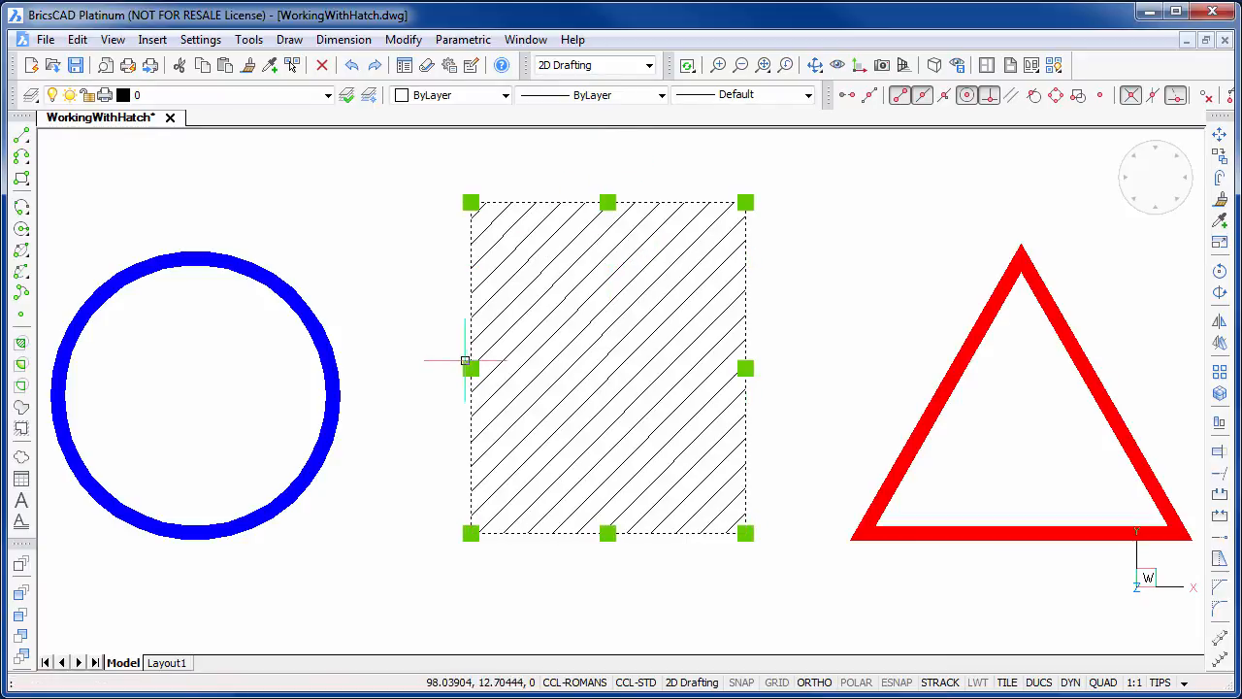
{"action": "left_click", "coordinate": [470, 367]}
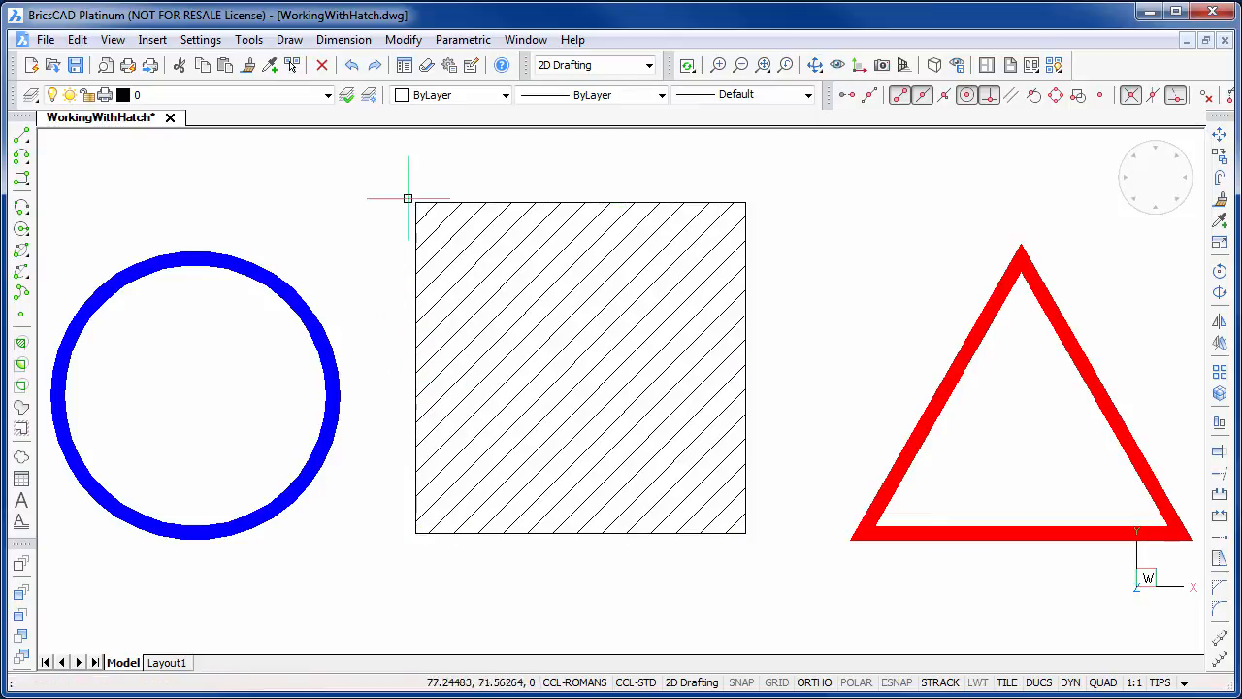
{"action": "left_click", "coordinate": [407, 198]}
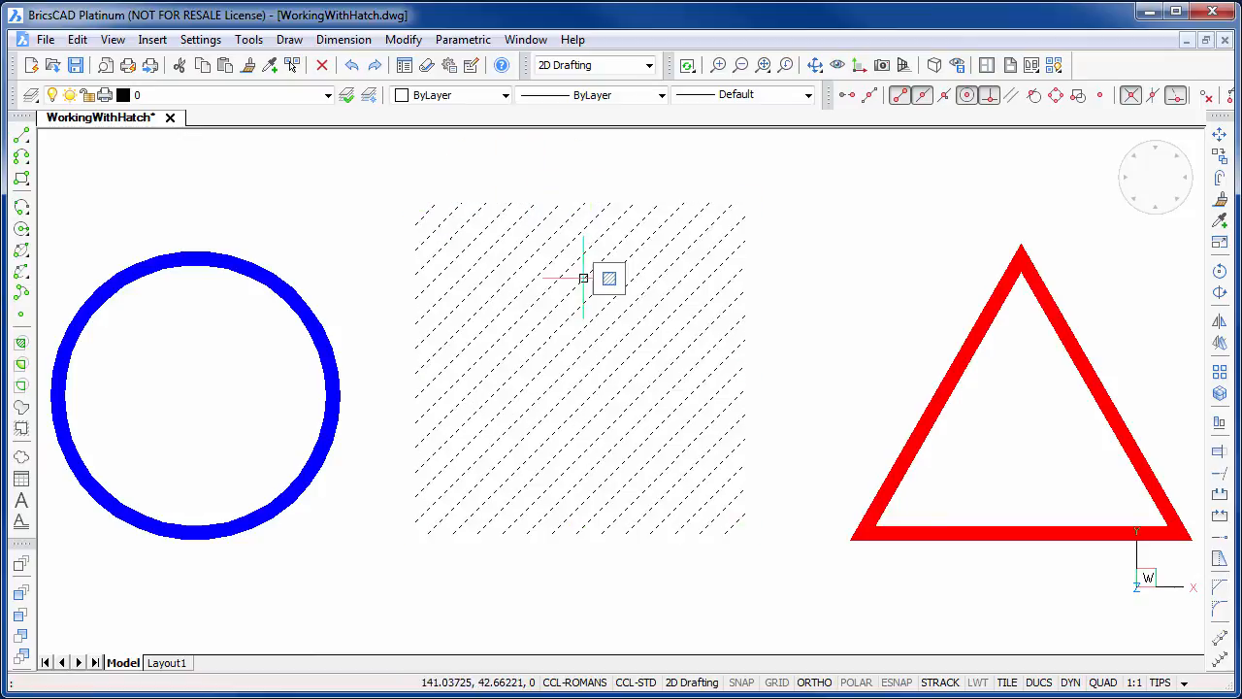
Associate the leftover hatch with the circle so it fills the circle instead.
{"action": "left_click", "coordinate": [608, 279]}
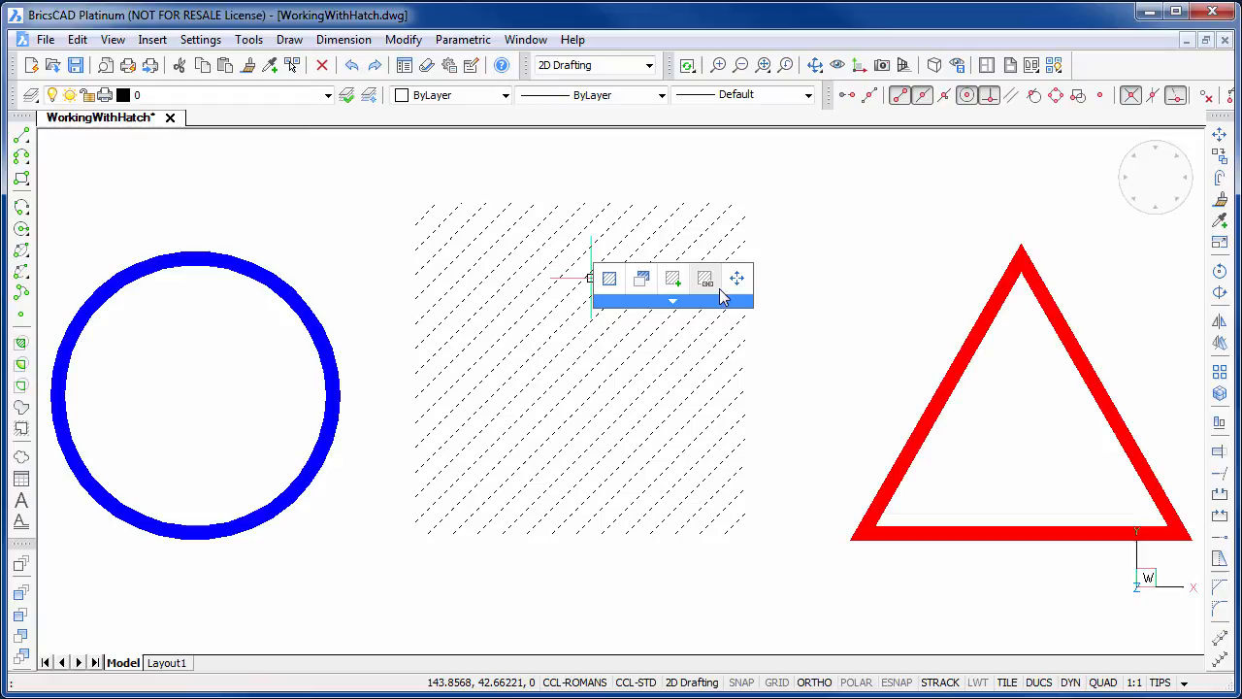
{"action": "mouse_move", "coordinate": [706, 282]}
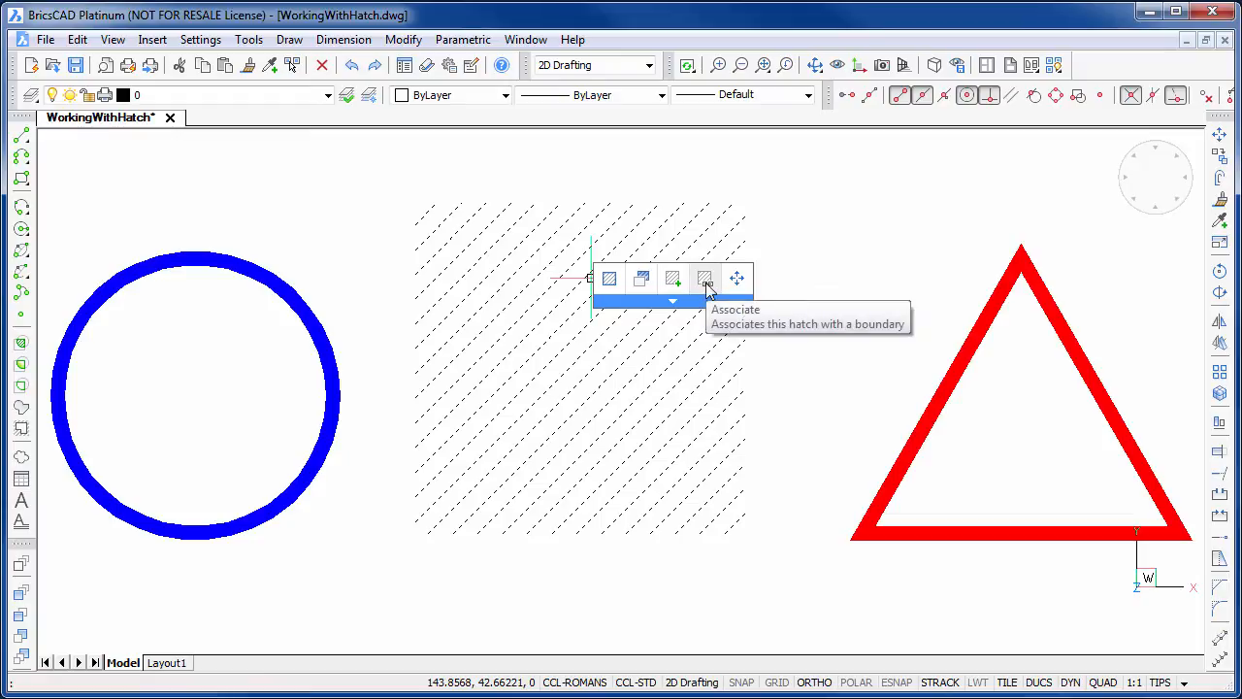
{"action": "left_click", "coordinate": [706, 280]}
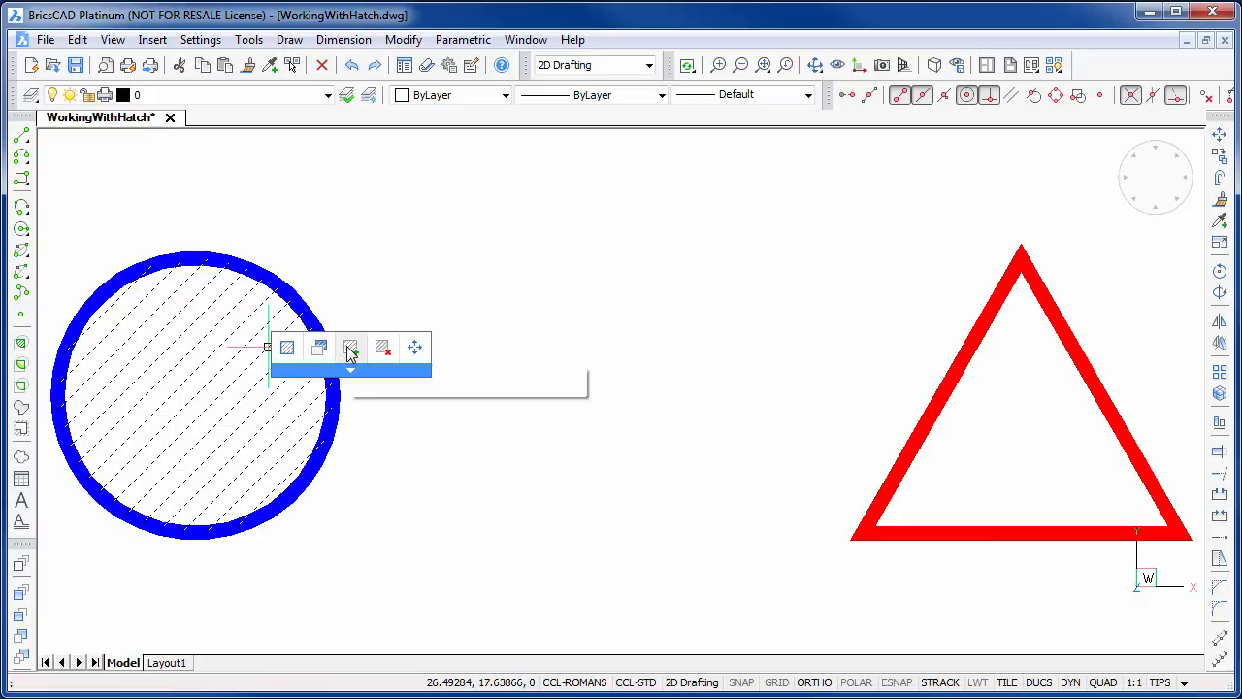
{"action": "left_click", "coordinate": [351, 348]}
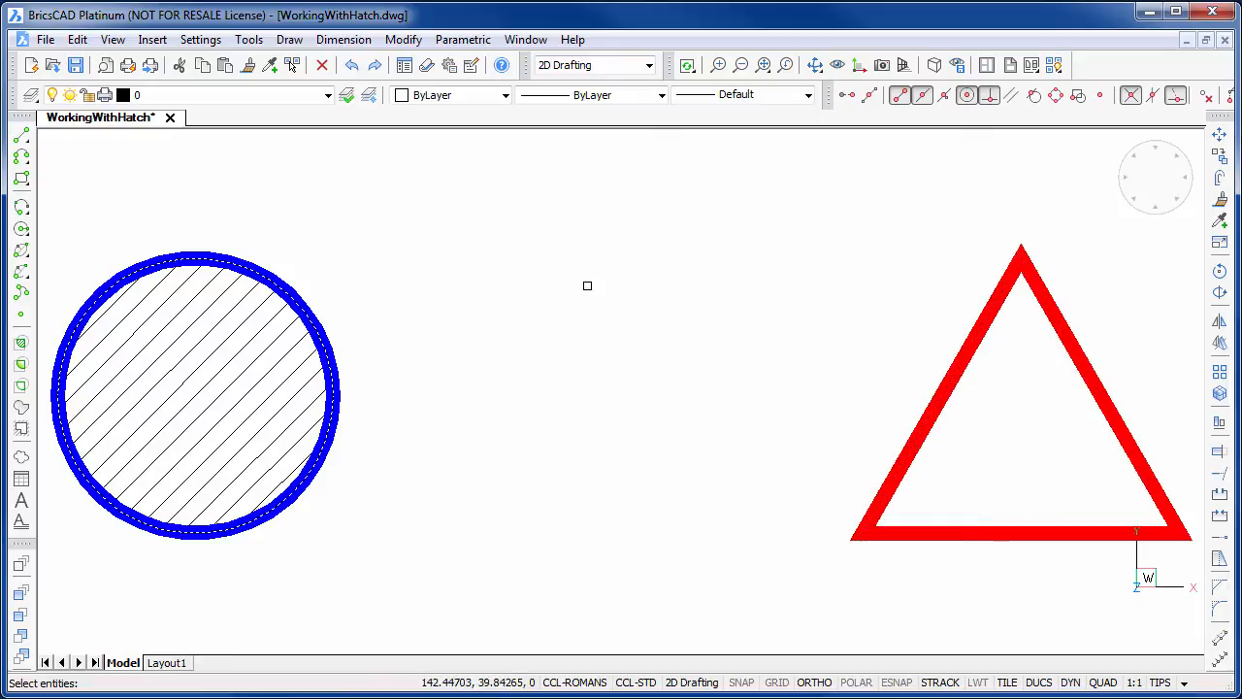
{"action": "mouse_move", "coordinate": [536, 287]}
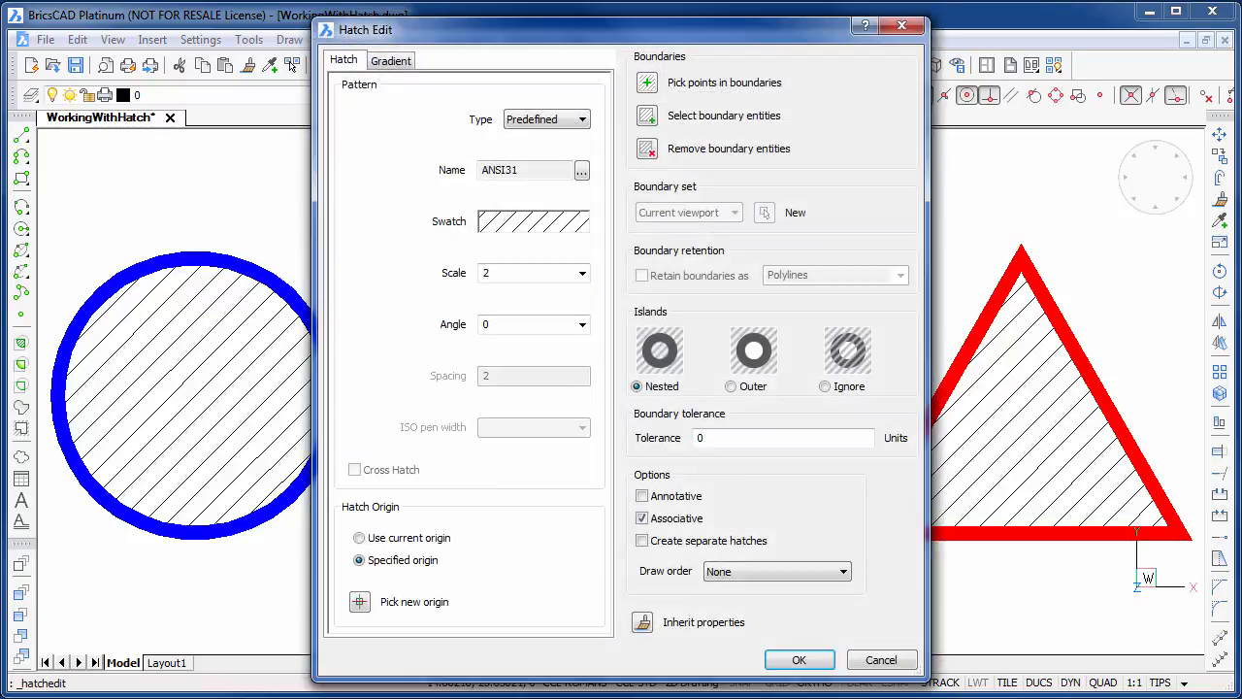
Set the shared hatch to the CONC_EXISTING pattern with separate hatches for the circle and triangle.
{"action": "left_click", "coordinate": [583, 171]}
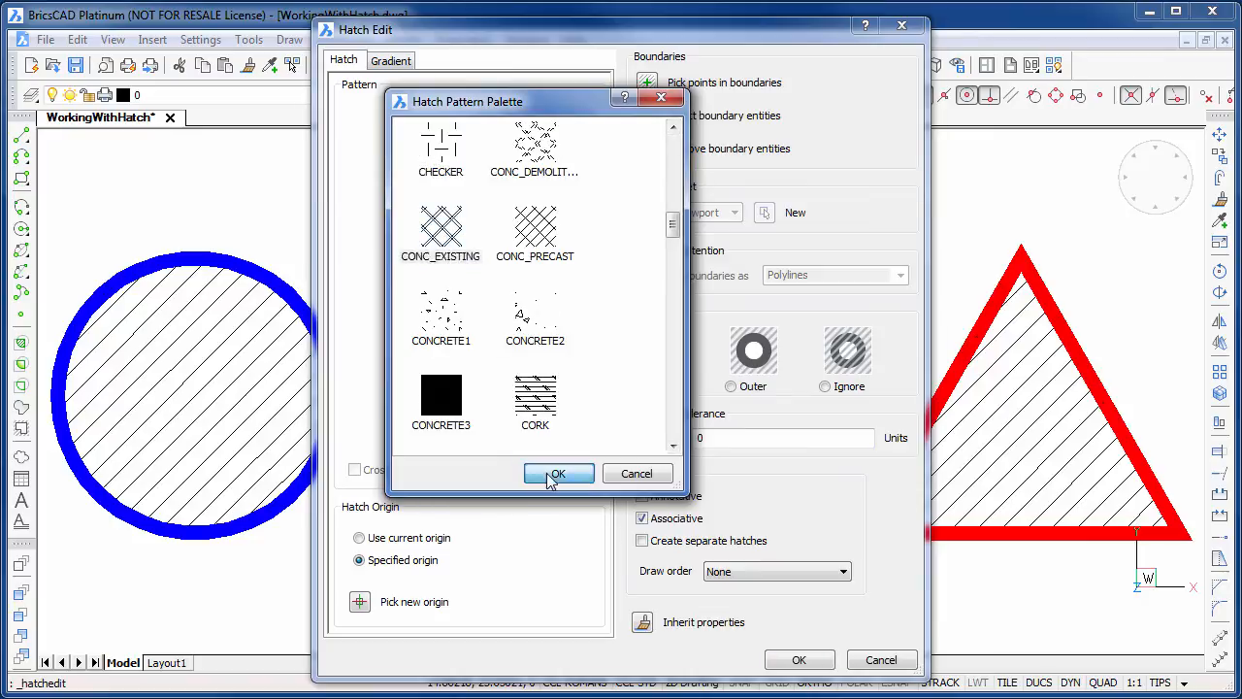
{"action": "left_click", "coordinate": [560, 474]}
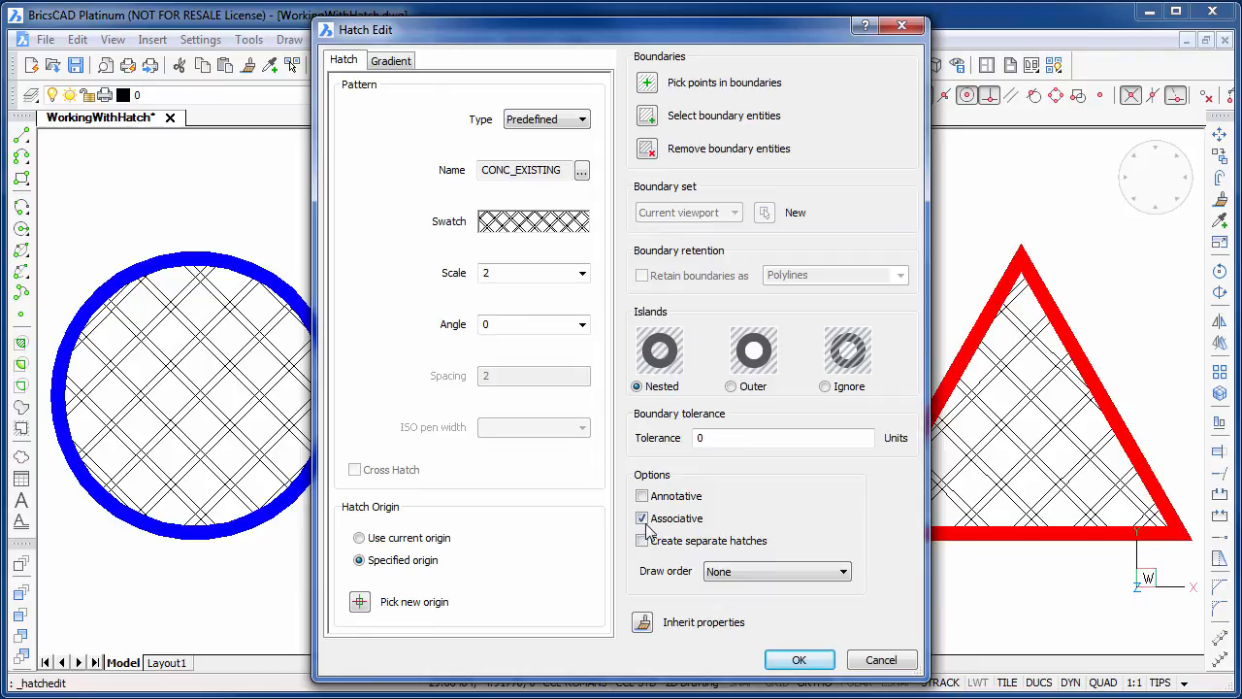
{"action": "left_click", "coordinate": [640, 540]}
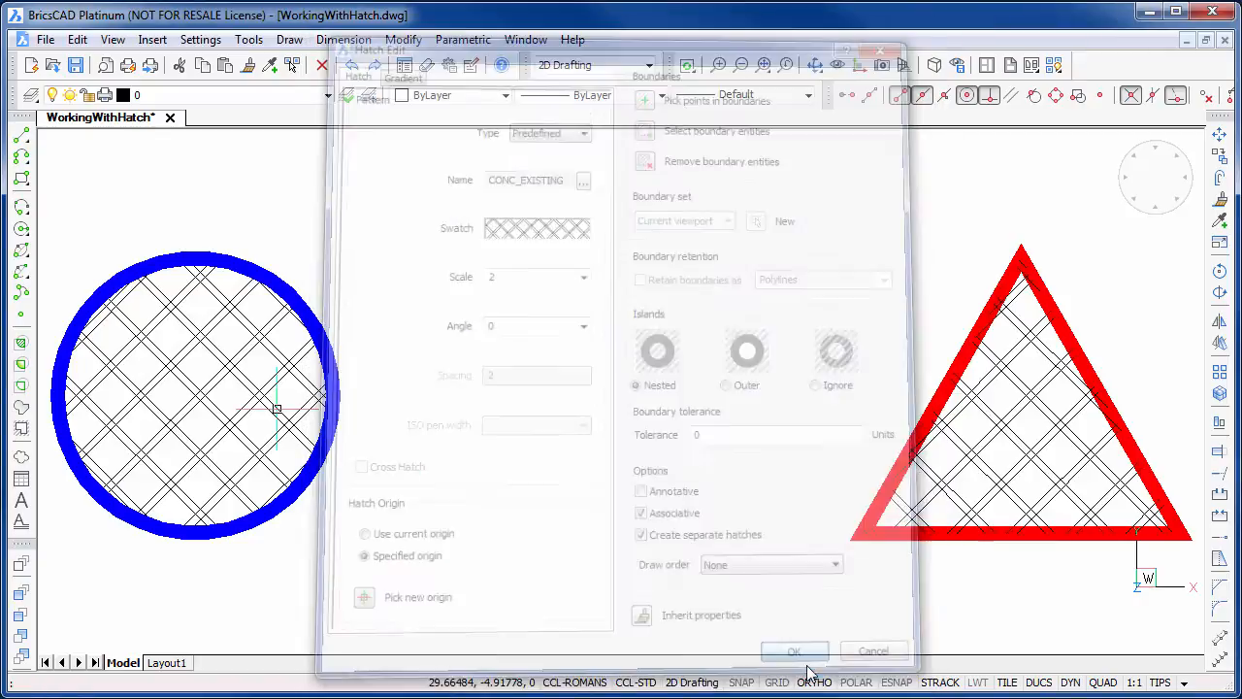
{"action": "left_click", "coordinate": [794, 650]}
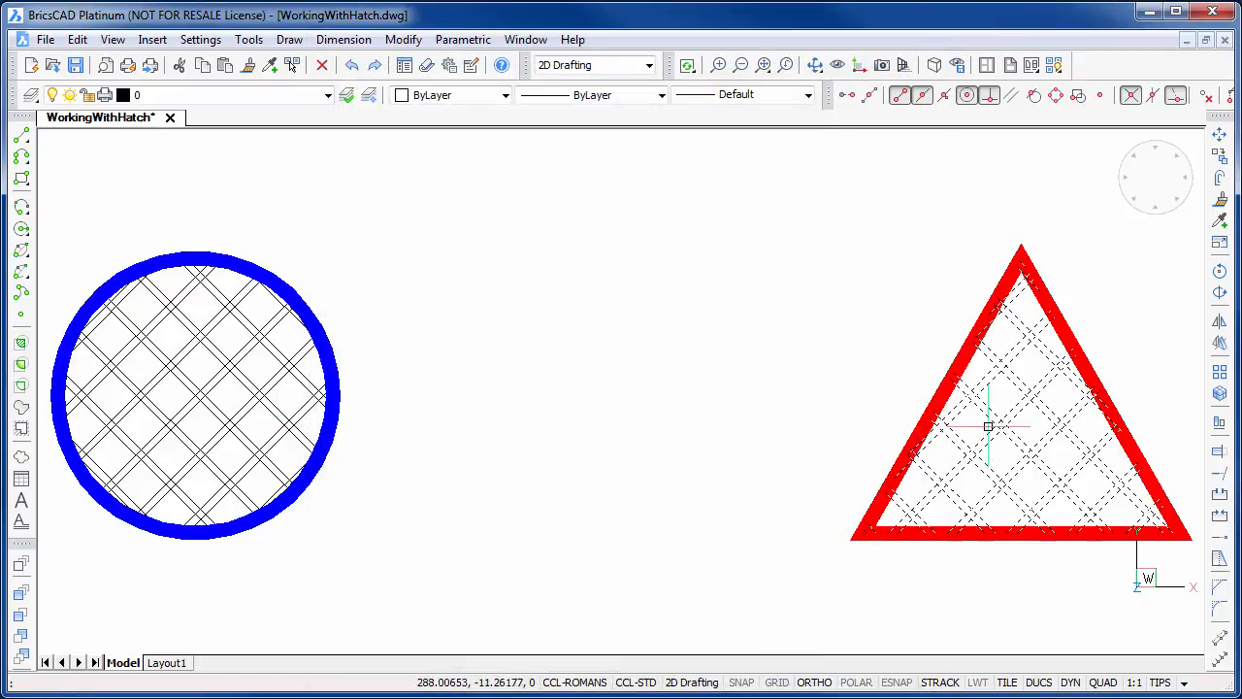
Change the triangle's hatch to the ANSI31 diagonal pattern, keeping the circle's crosshatch.
{"action": "double_click", "coordinate": [988, 427]}
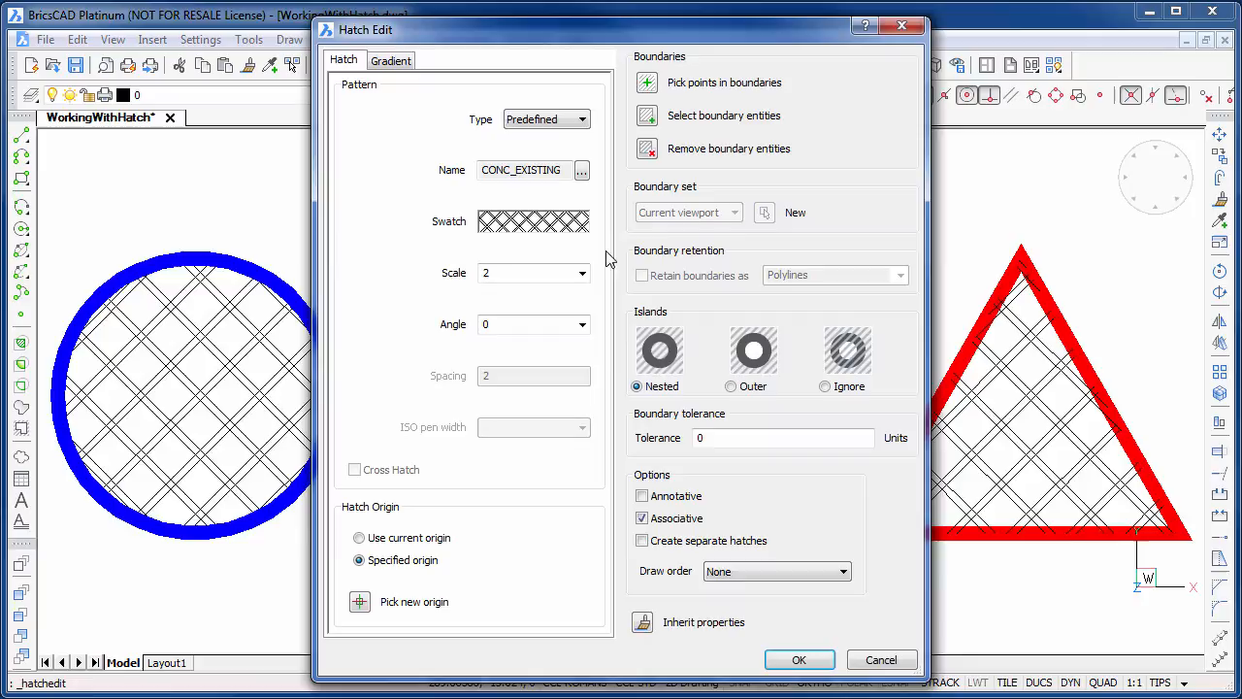
{"action": "left_click", "coordinate": [580, 169]}
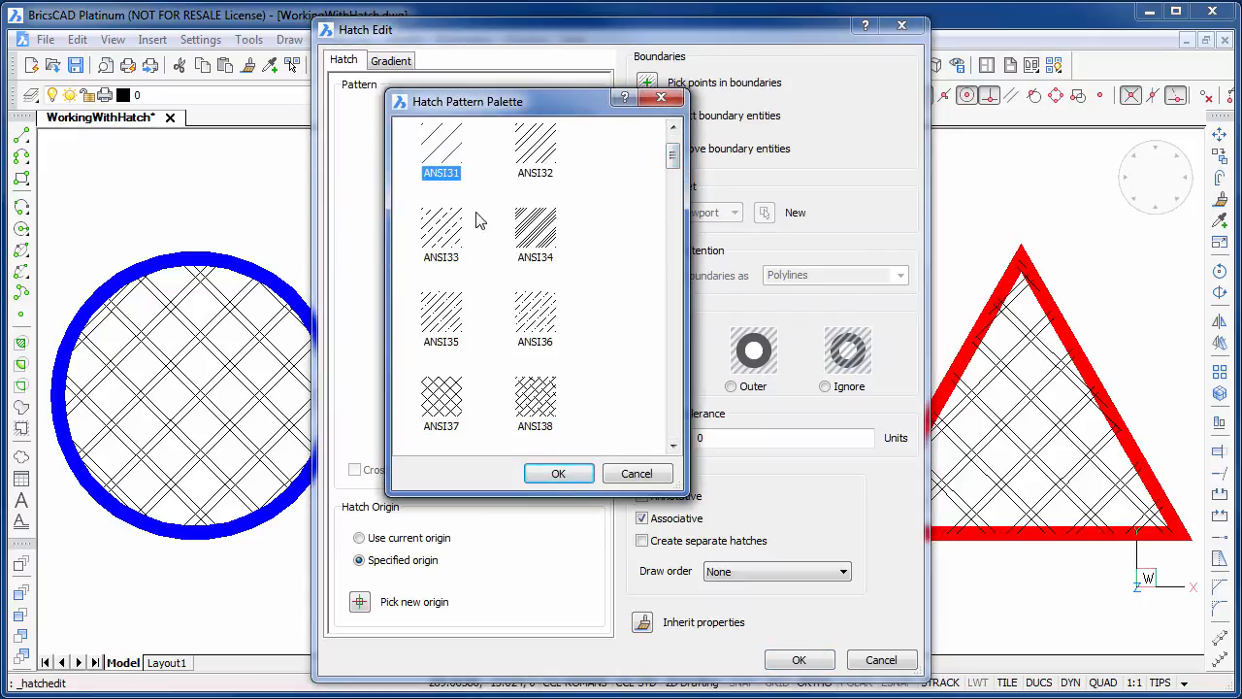
{"action": "left_click", "coordinate": [559, 473]}
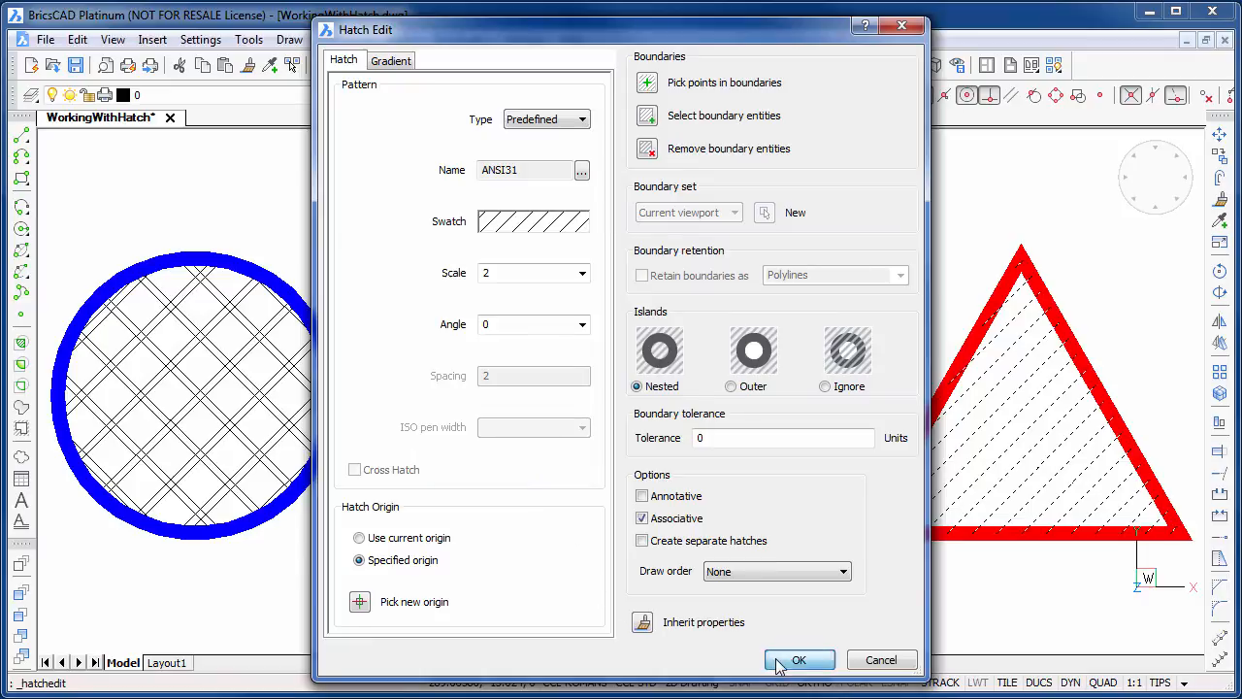
{"action": "left_click", "coordinate": [800, 660]}
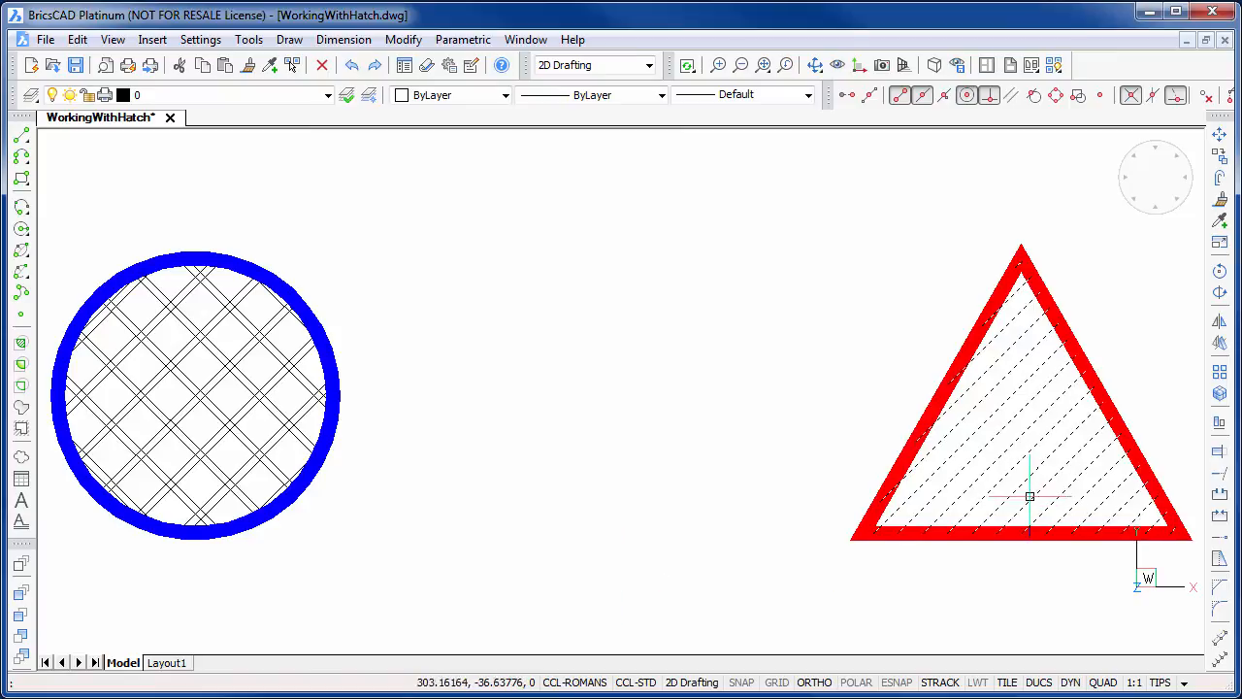
{"action": "left_click", "coordinate": [1031, 497]}
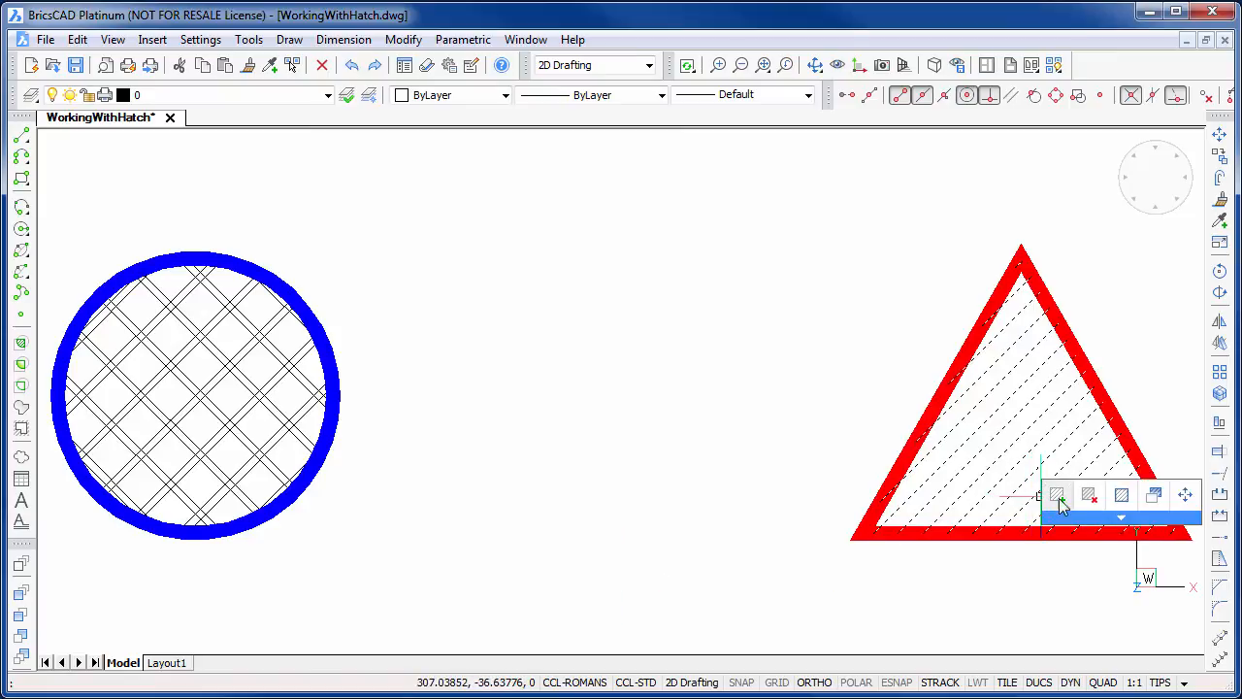